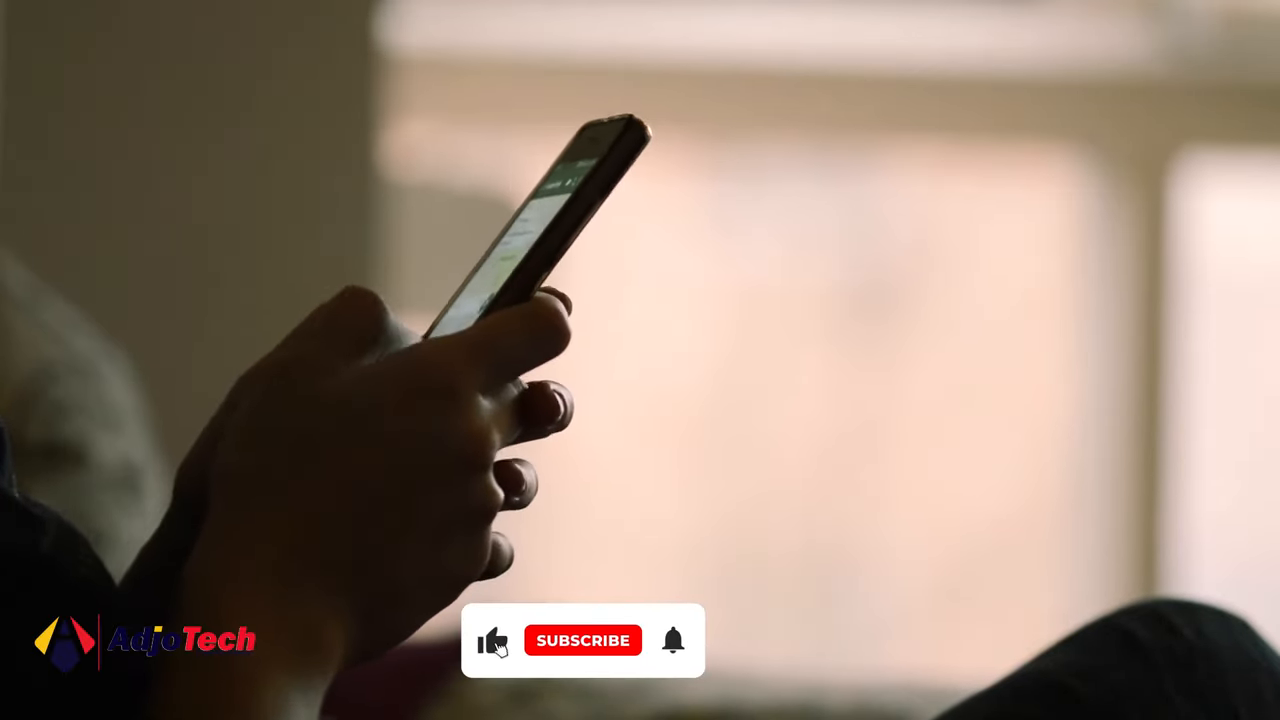
# Switch to the MT. ZION PRESBY YAF D'WA. group chat and reveal its member list in the header
pyautogui.click(582, 640)
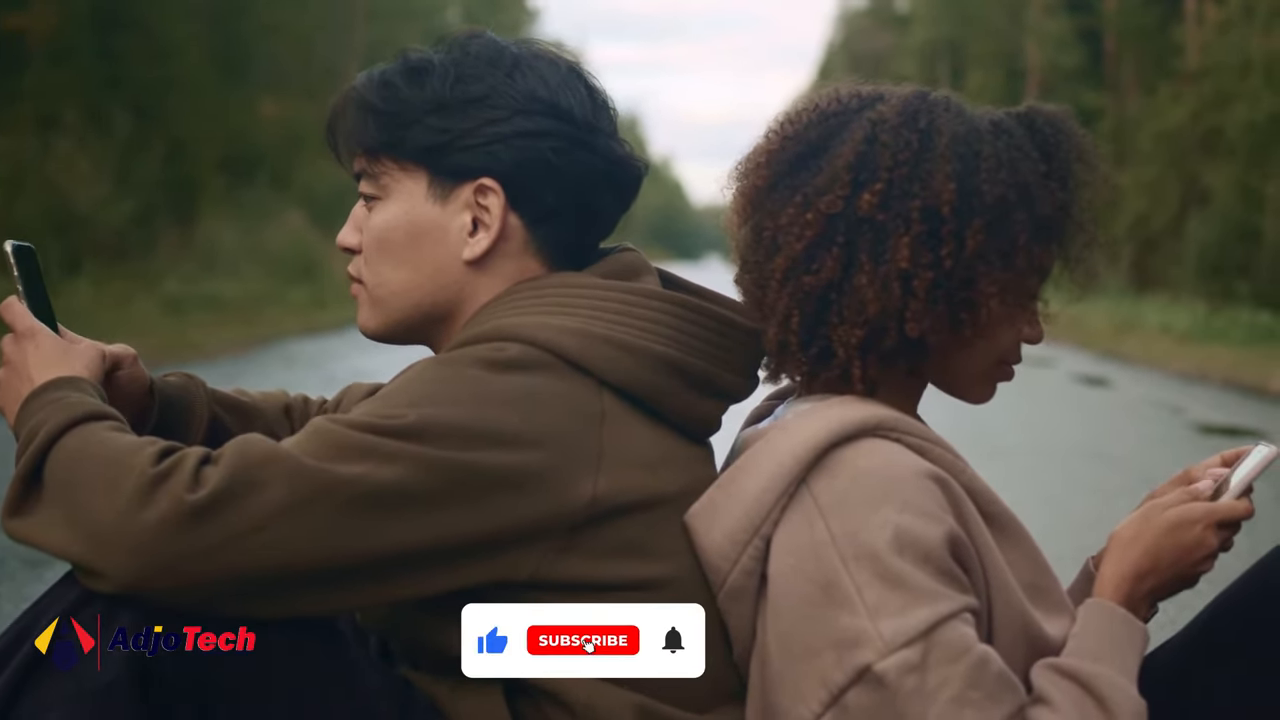
pyautogui.click(582, 640)
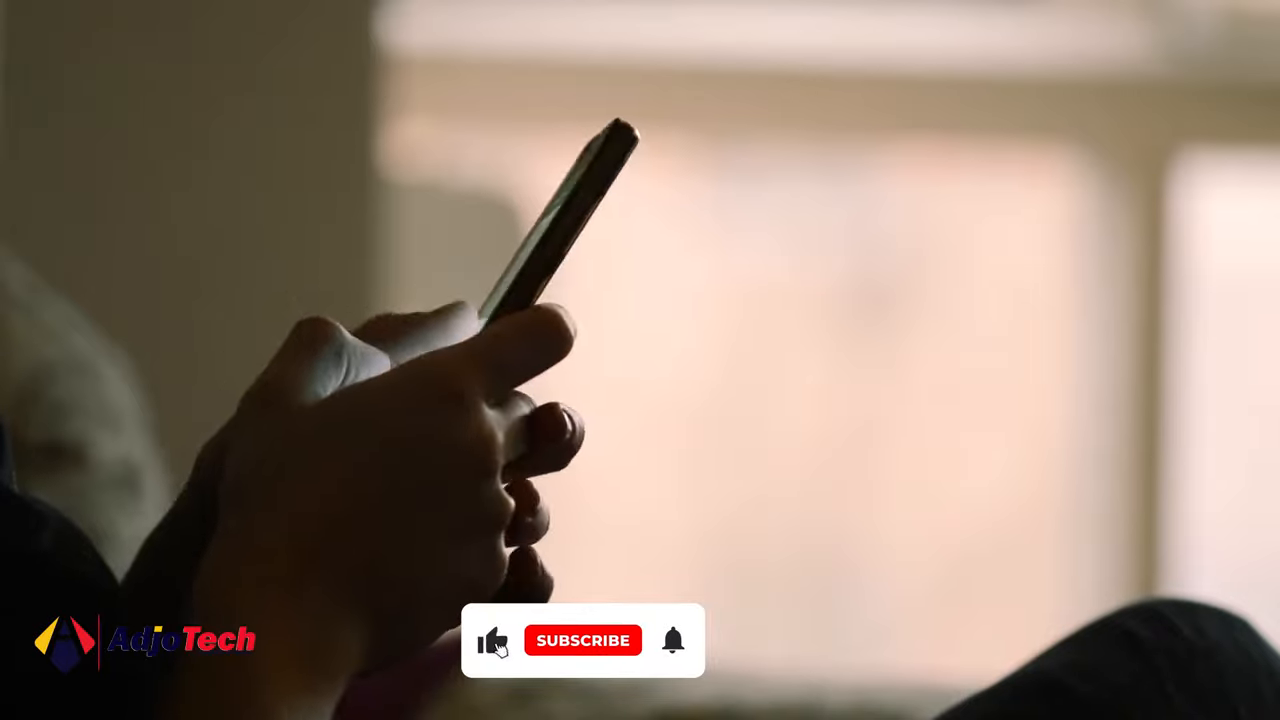
pyautogui.click(582, 640)
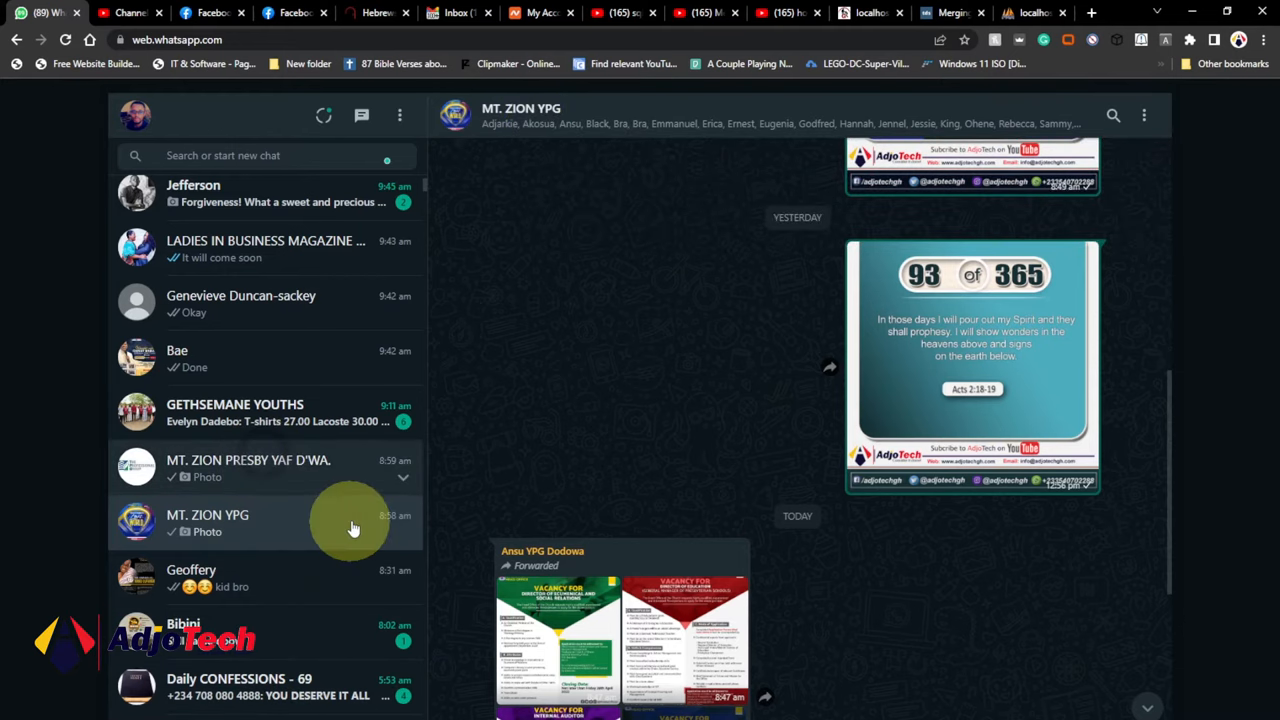
pyautogui.click(248, 468)
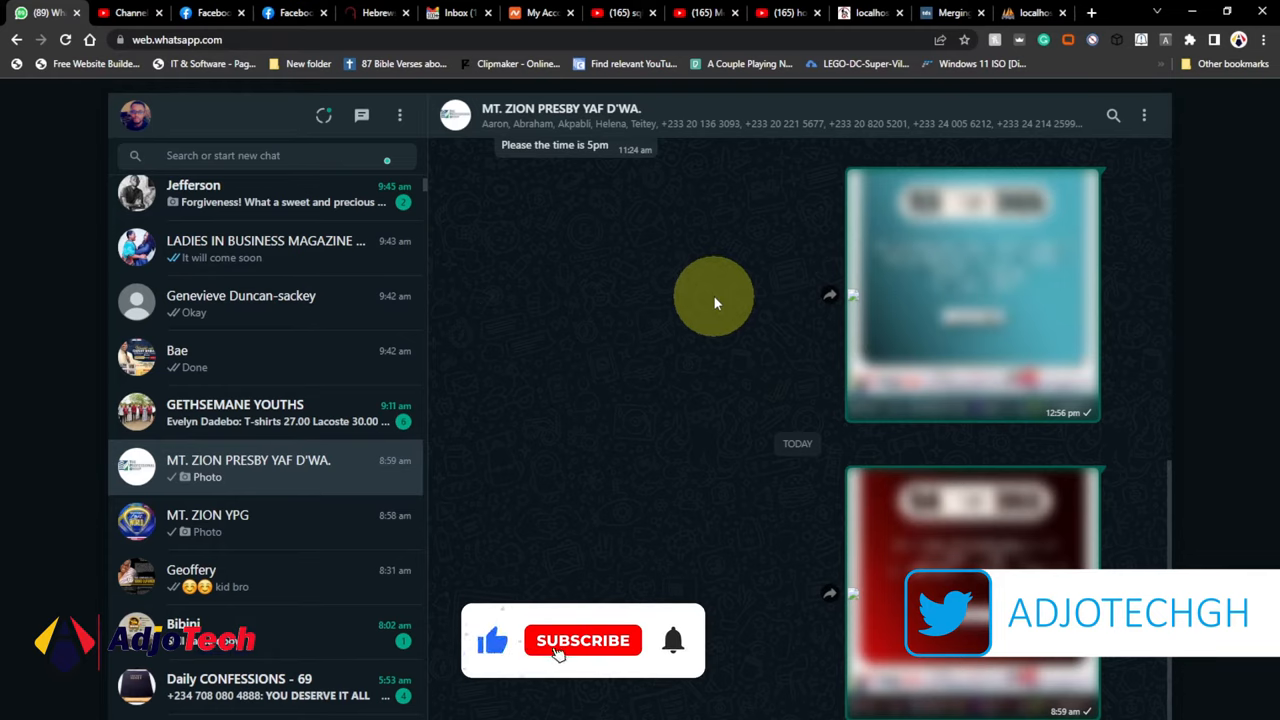
pyautogui.click(584, 640)
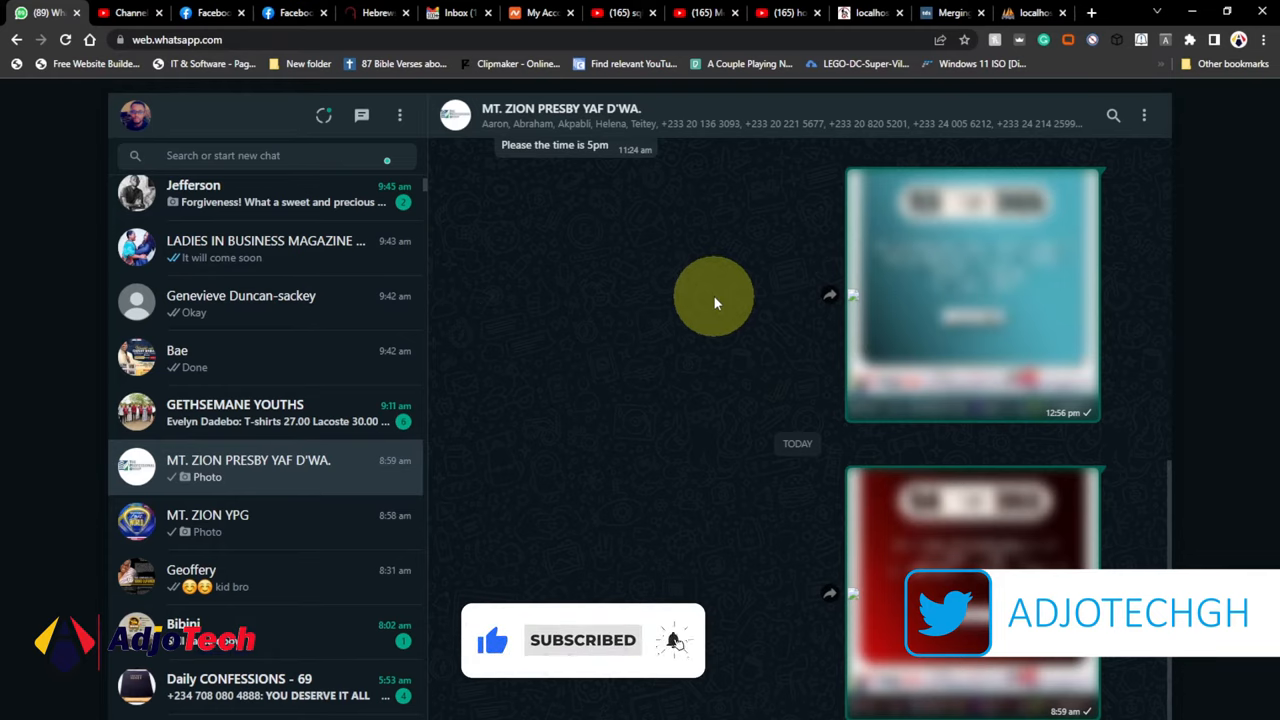
pyautogui.moveTo(630, 194)
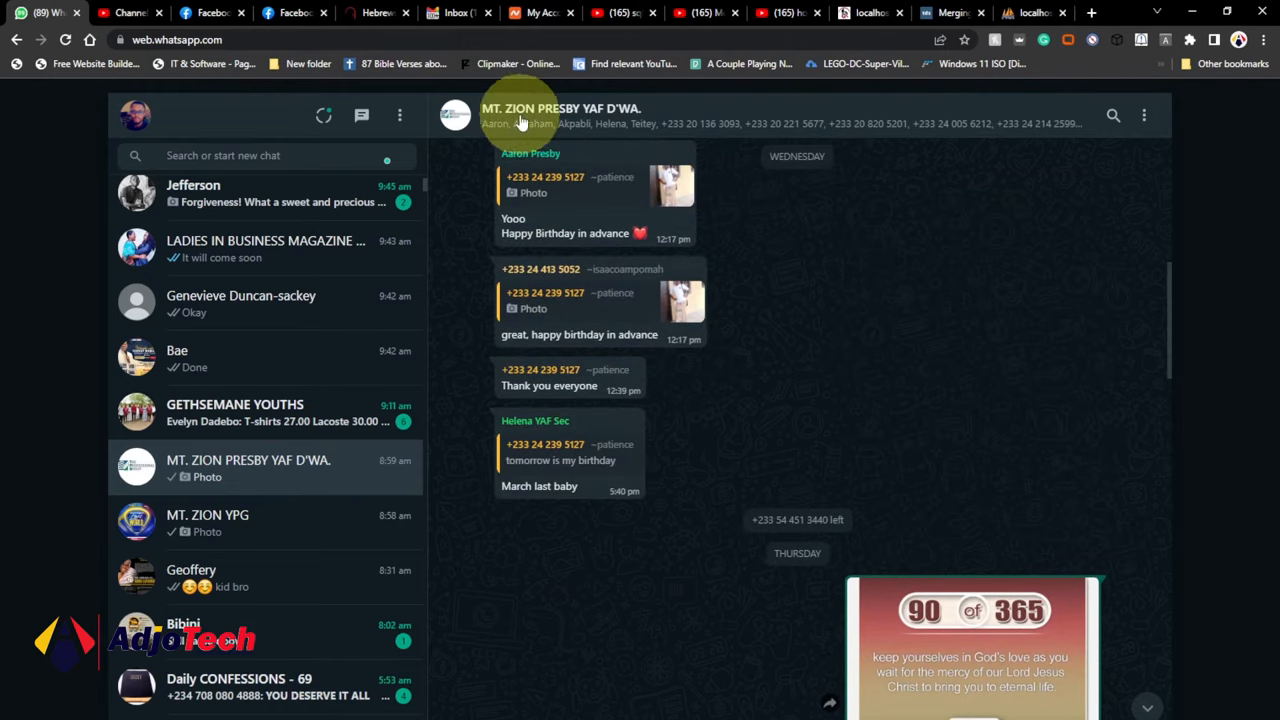
pyautogui.moveTo(710, 130)
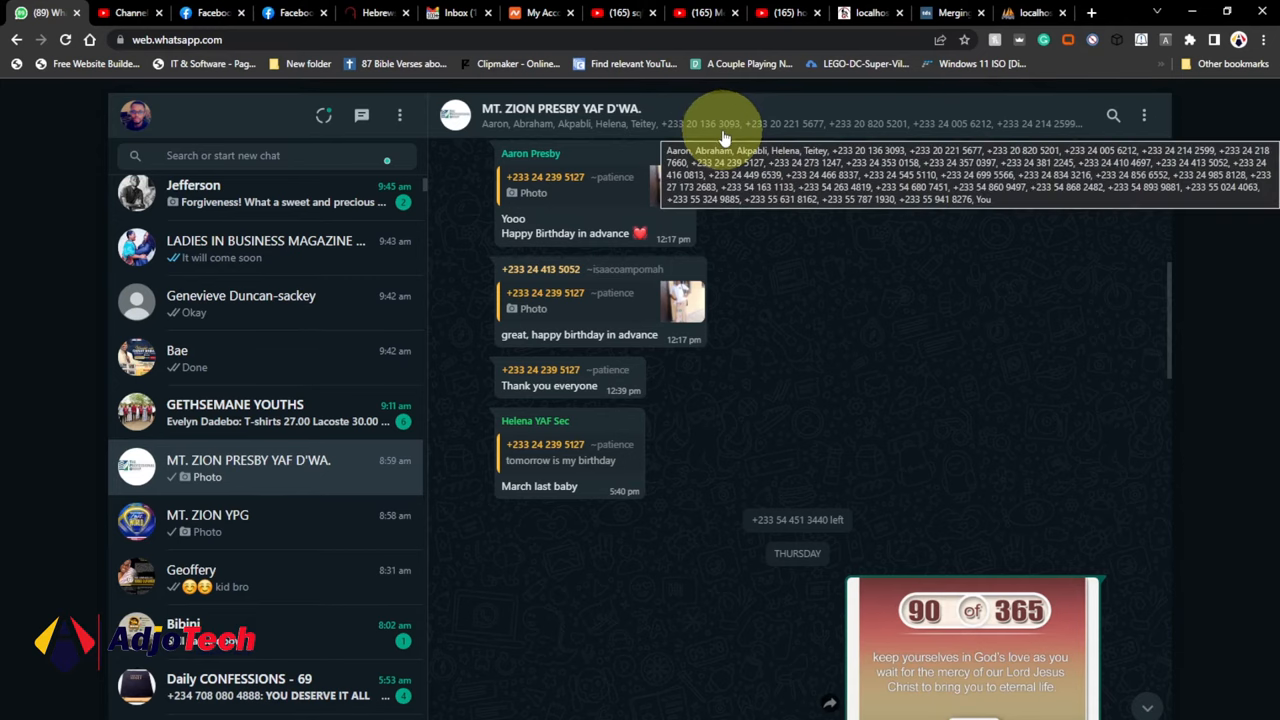
pyautogui.moveTo(784, 180)
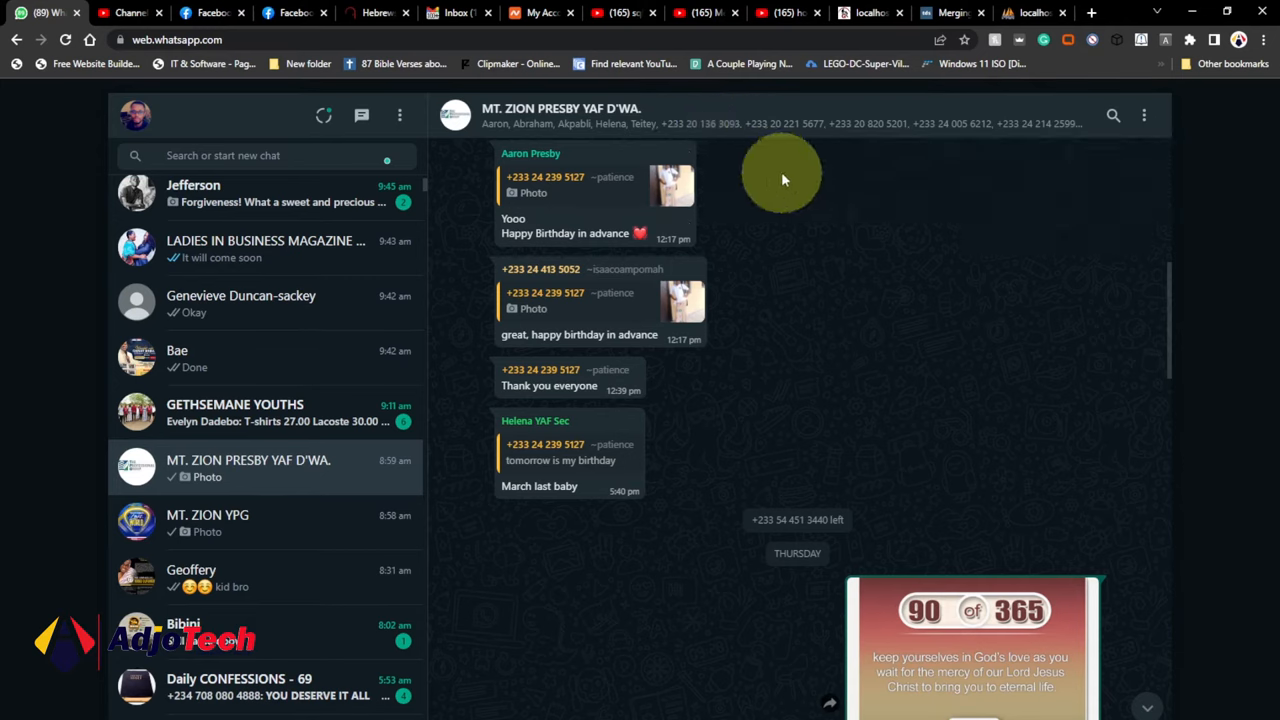
pyautogui.moveTo(808, 162)
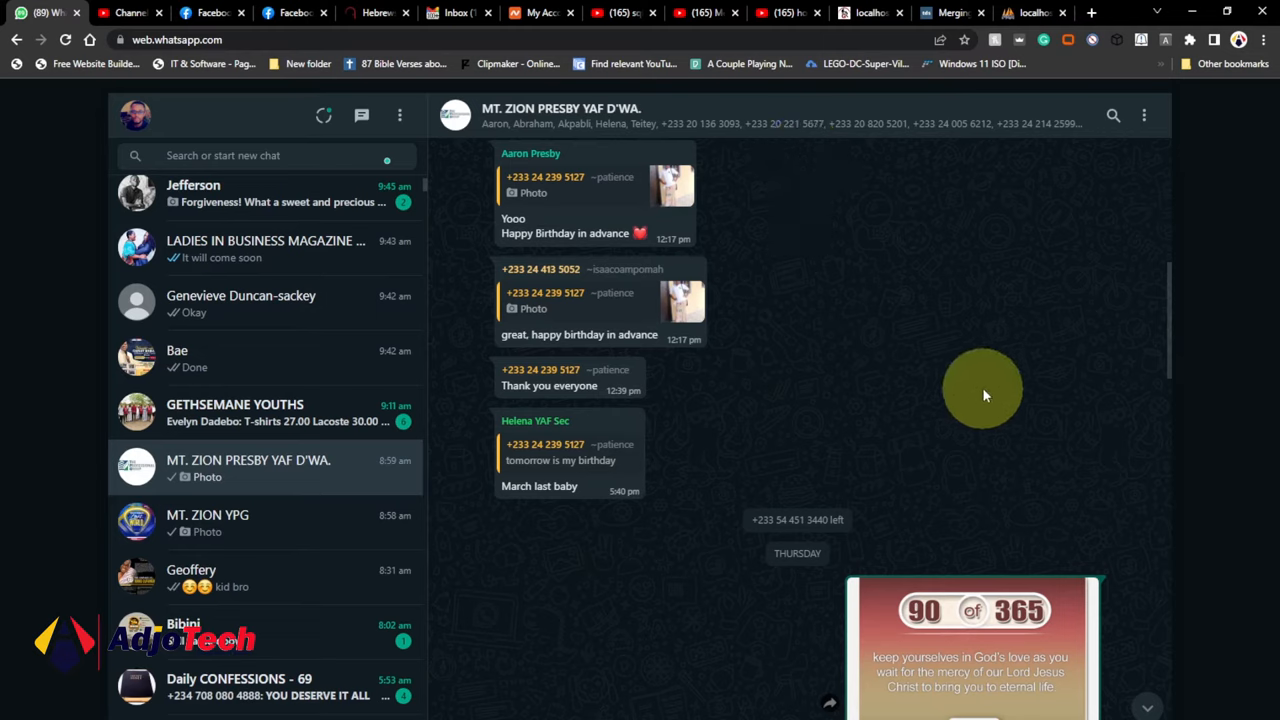
pyautogui.moveTo(840, 130)
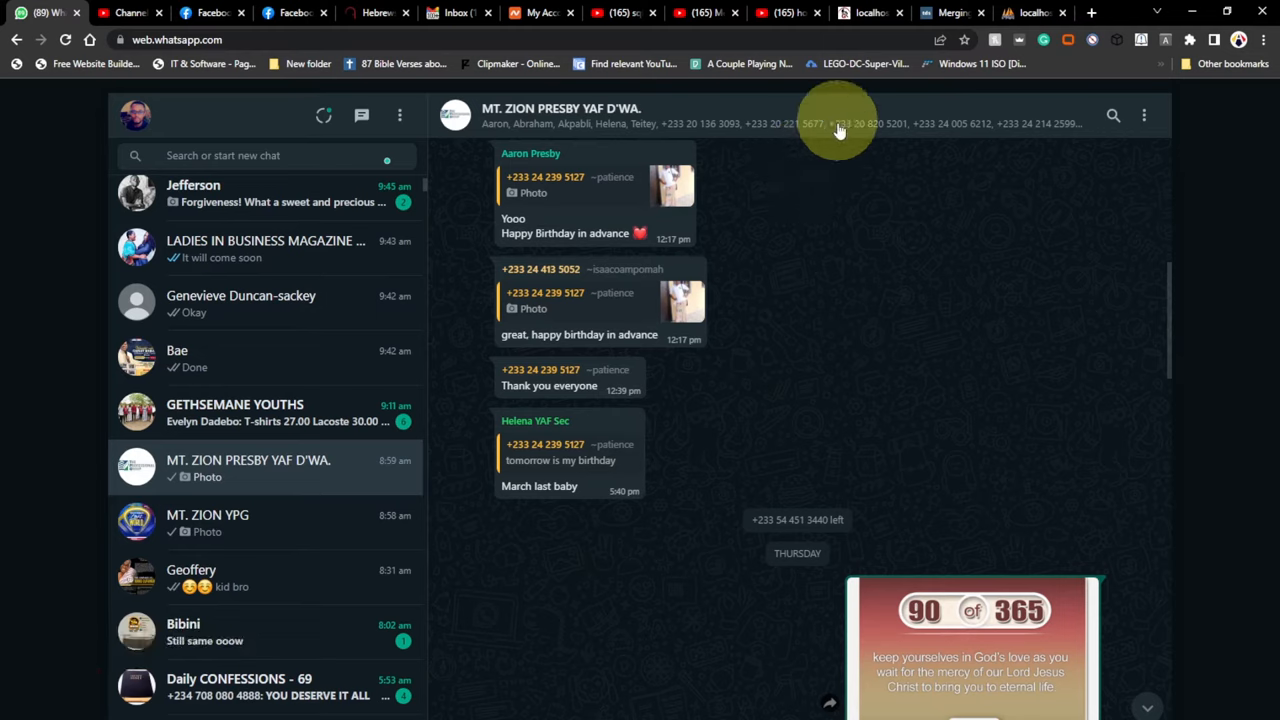
pyautogui.rightClick(840, 130)
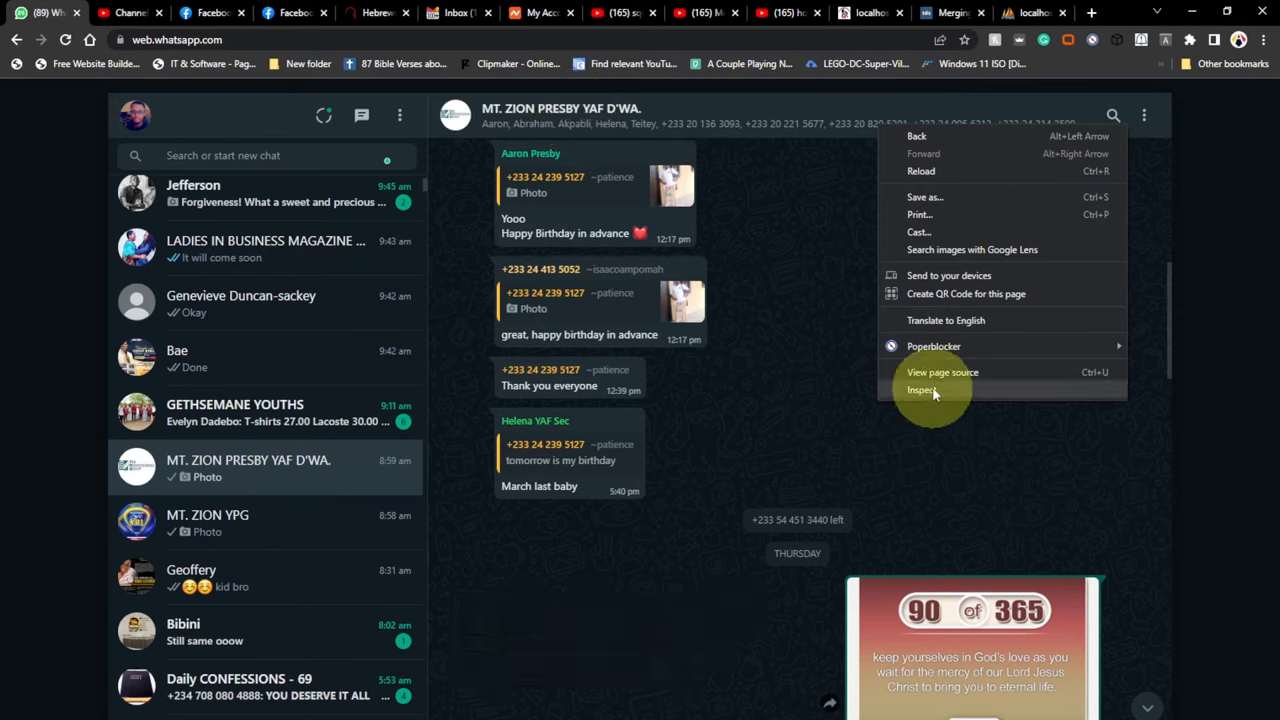
pyautogui.moveTo(924, 400)
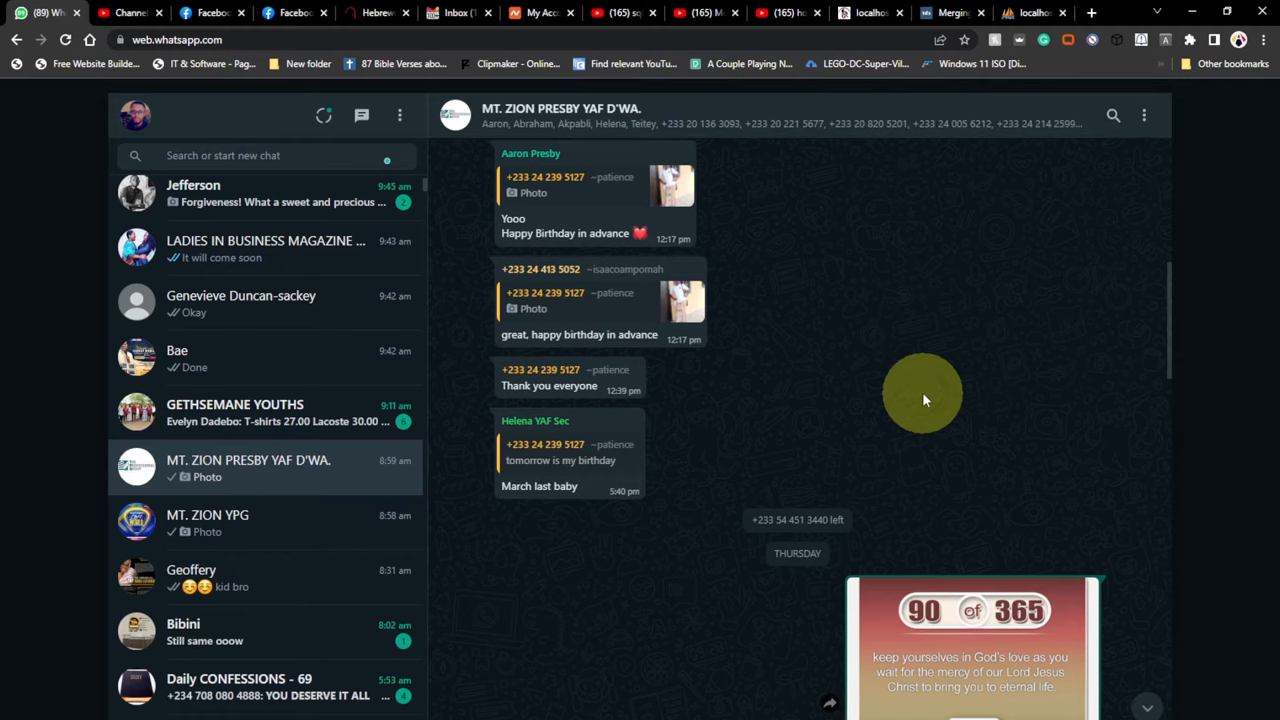
# Bring up Chrome DevTools (F12) beside the group chat to inspect the member-list element
pyautogui.press('F12')
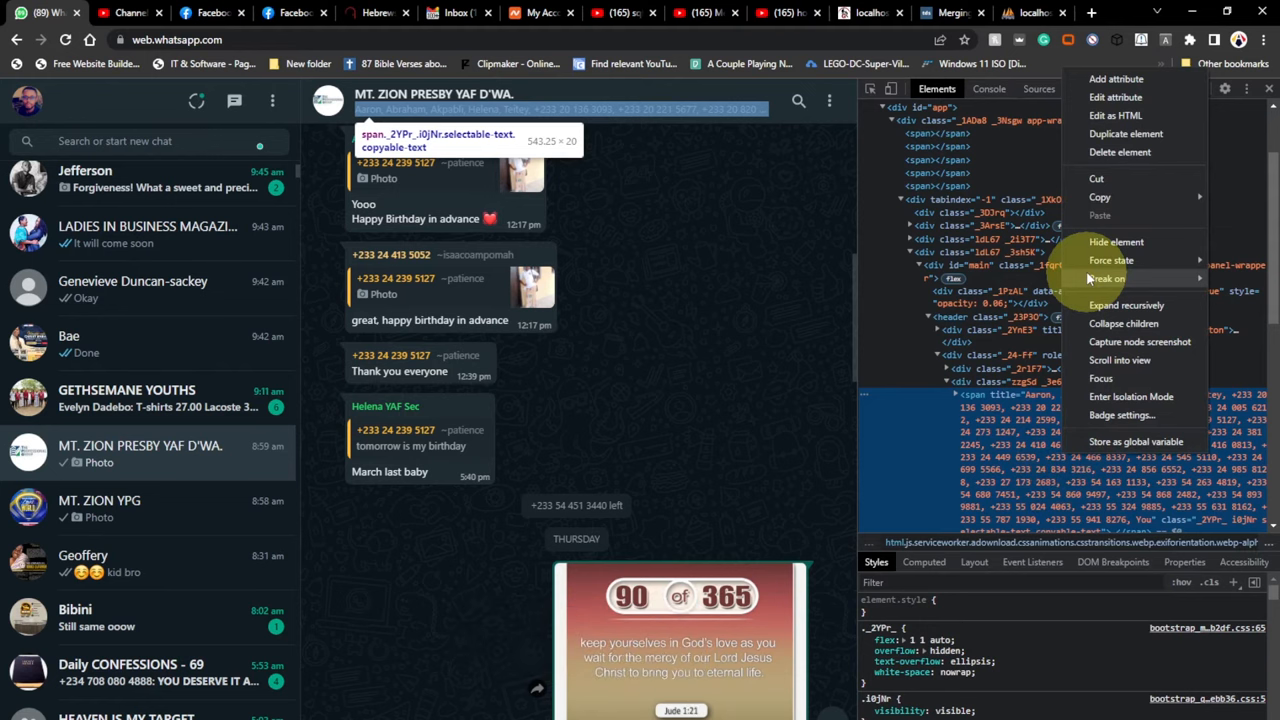
pyautogui.moveTo(1100, 198)
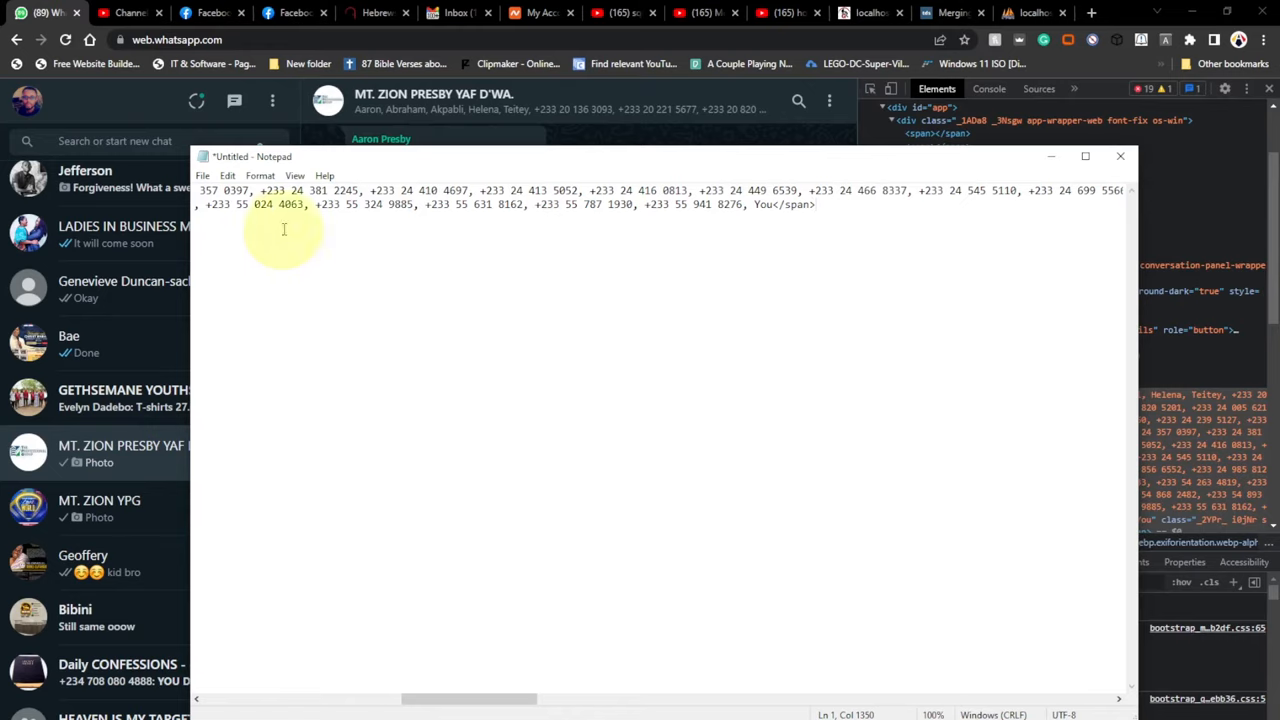
# Place the cursor in the pasted member HTML where the phone numbers should break onto lines
pyautogui.click(262, 190)
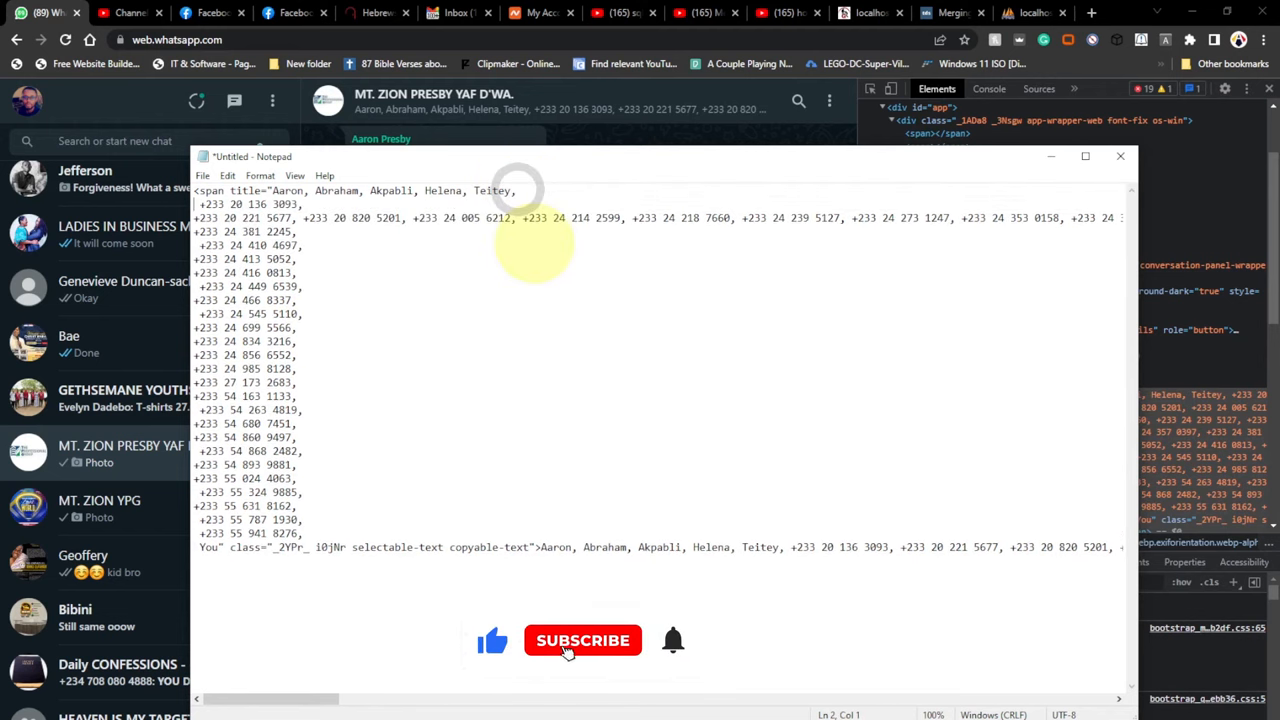
# Break the remaining grouped phone numbers so each sits on its own line
pyautogui.click(584, 640)
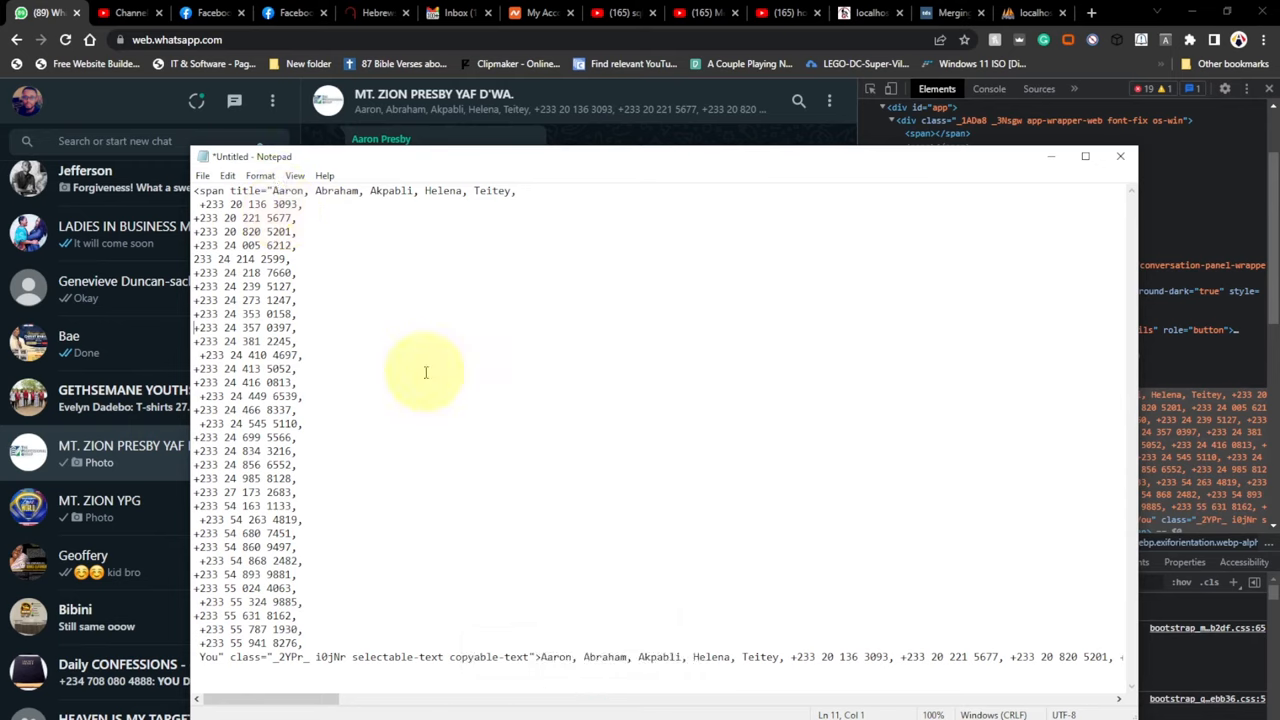
pyautogui.moveTo(428, 362)
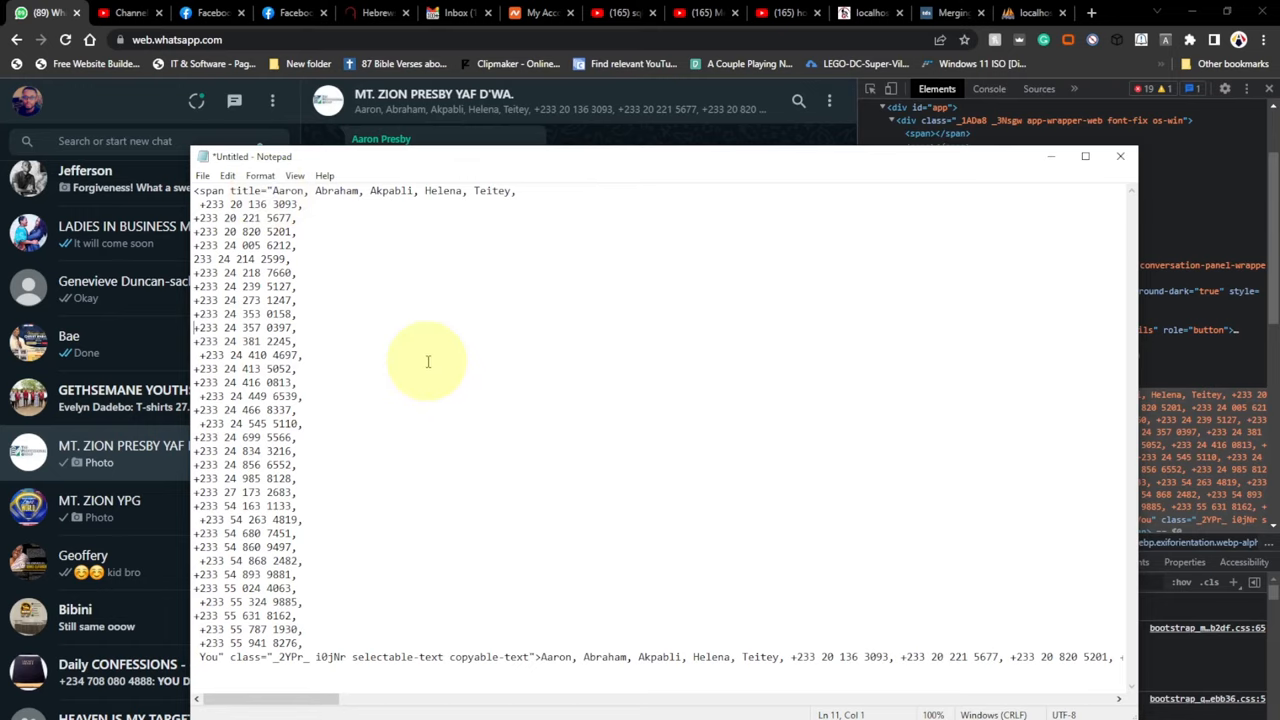
pyautogui.moveTo(352, 272)
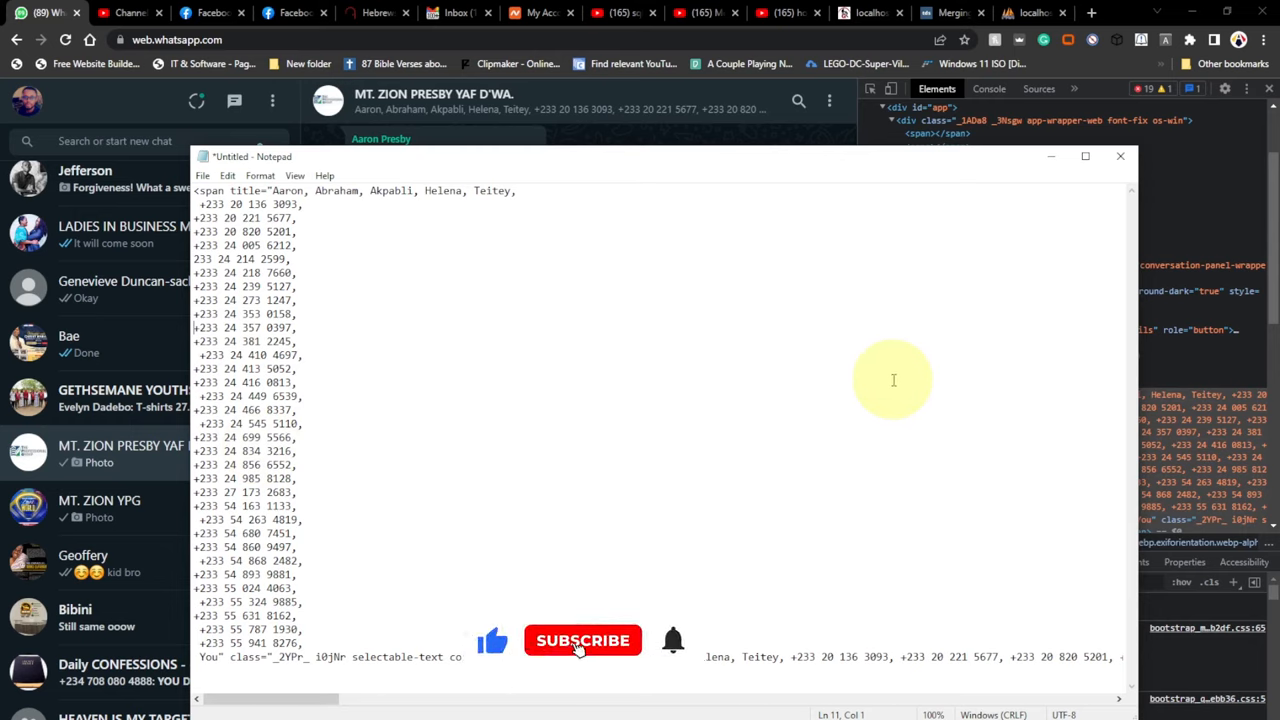
# Minimize the Notepad number list, leaving the group chat and DevTools in view
pyautogui.click(584, 640)
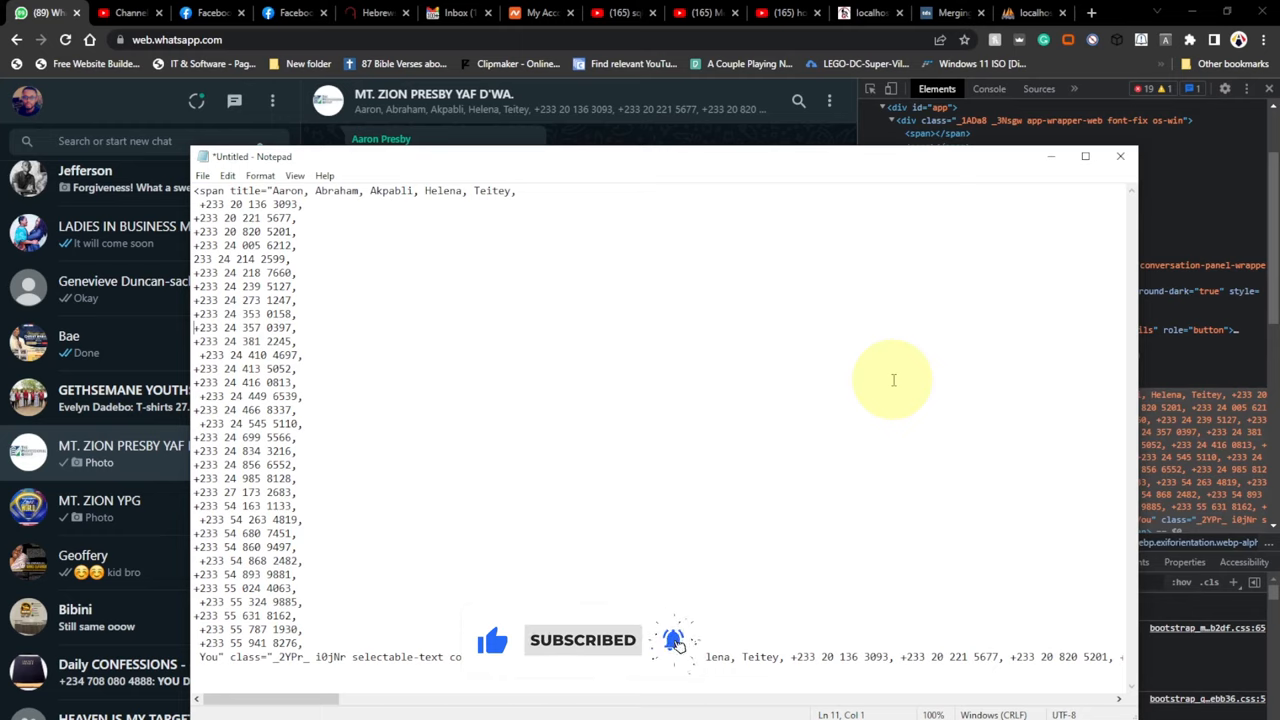
pyautogui.moveTo(1050, 176)
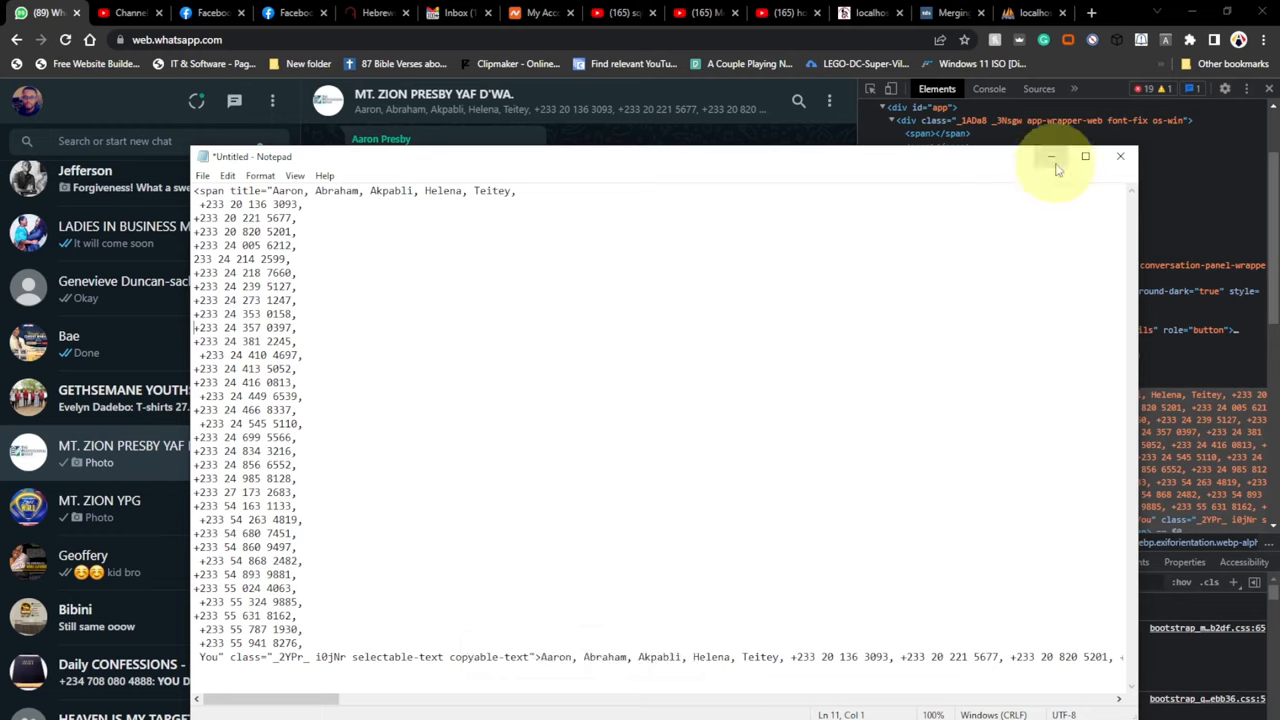
pyautogui.moveTo(1052, 156)
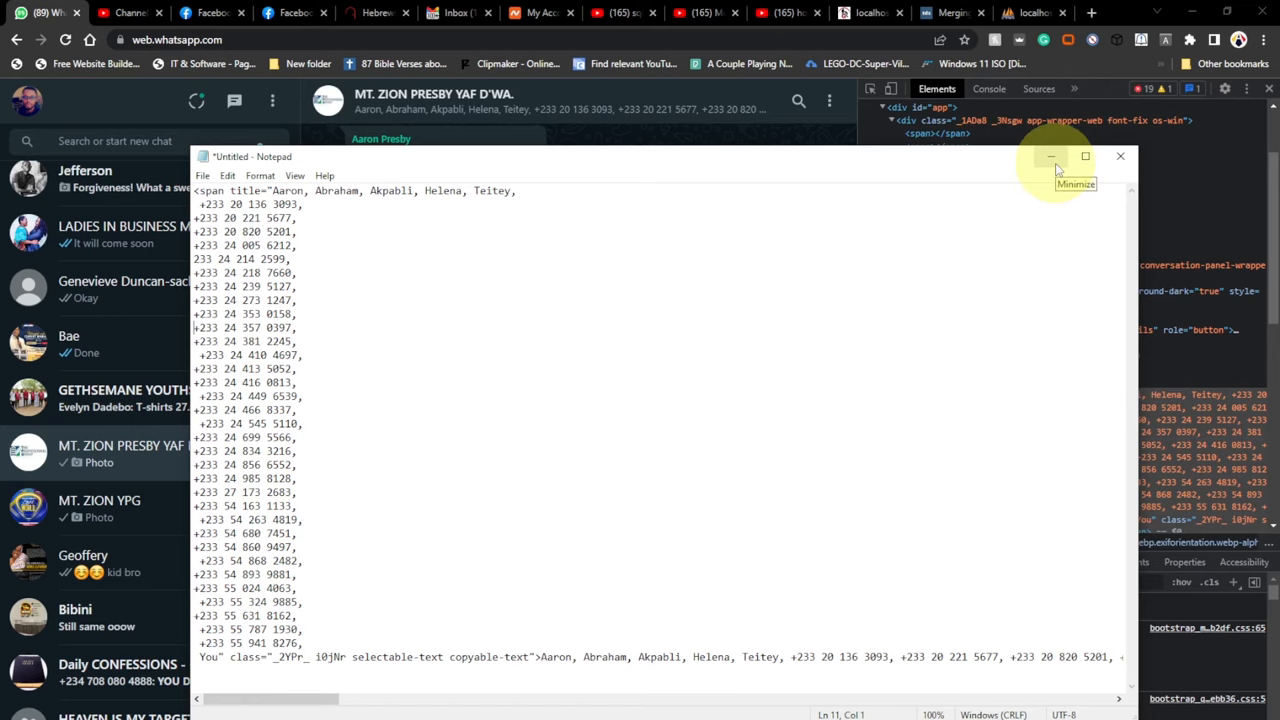
pyautogui.click(1052, 156)
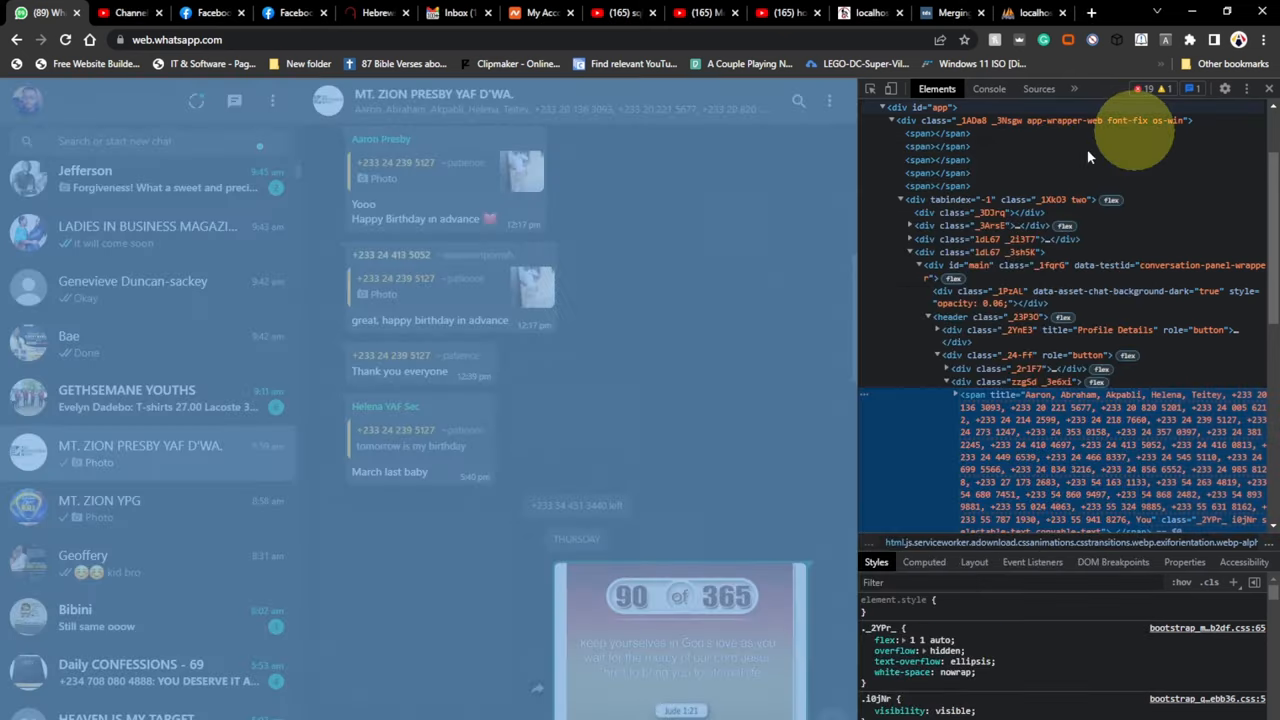